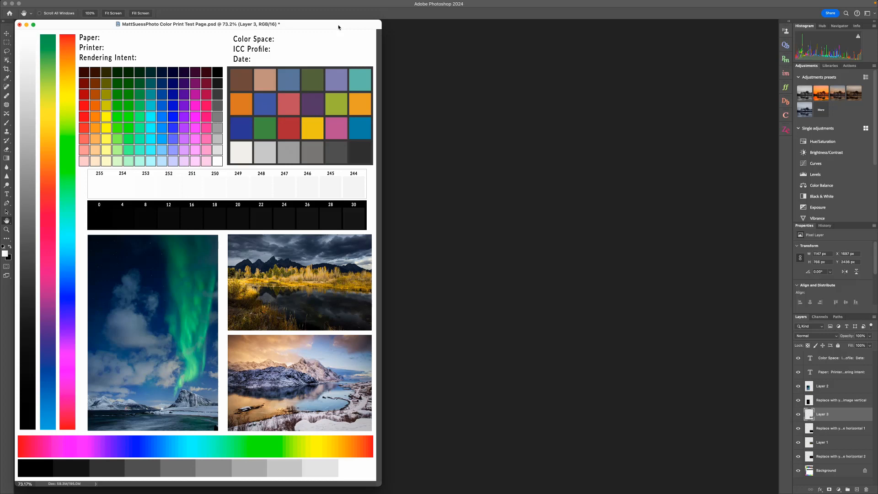
{"action": "mouse_move", "coordinate": [234, 13]}
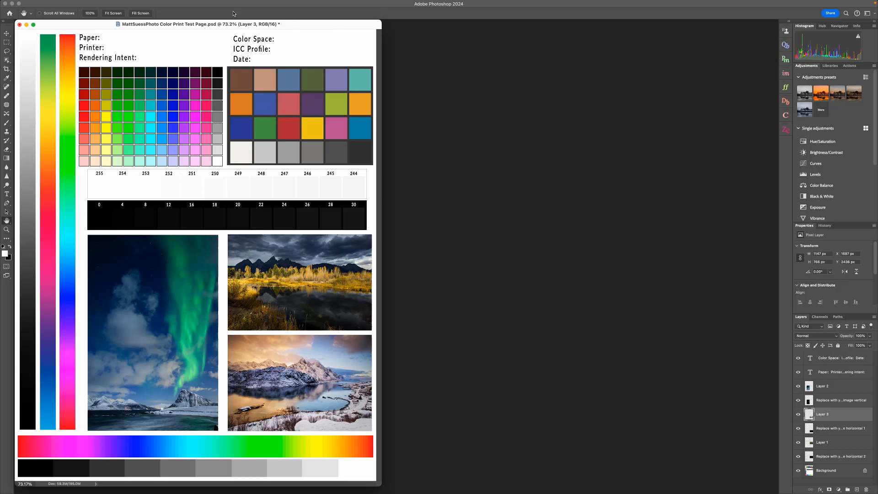
- Open Photoshop's Print Settings dialog for the color test page from the File menu
{"action": "left_click", "coordinate": [66, 4]}
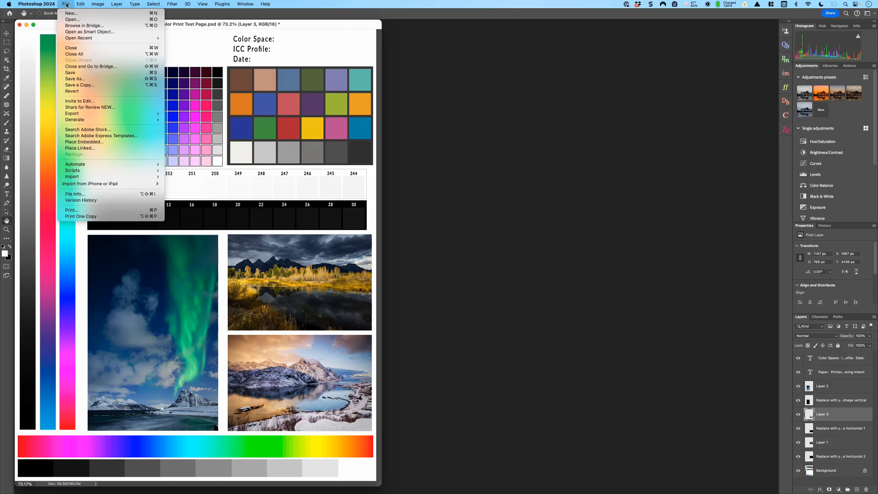
{"action": "mouse_move", "coordinate": [72, 210]}
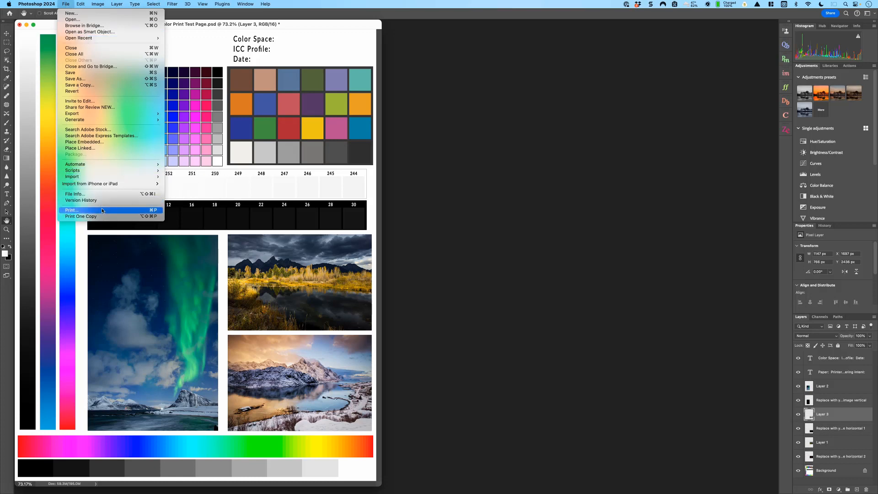
{"action": "left_click", "coordinate": [71, 210]}
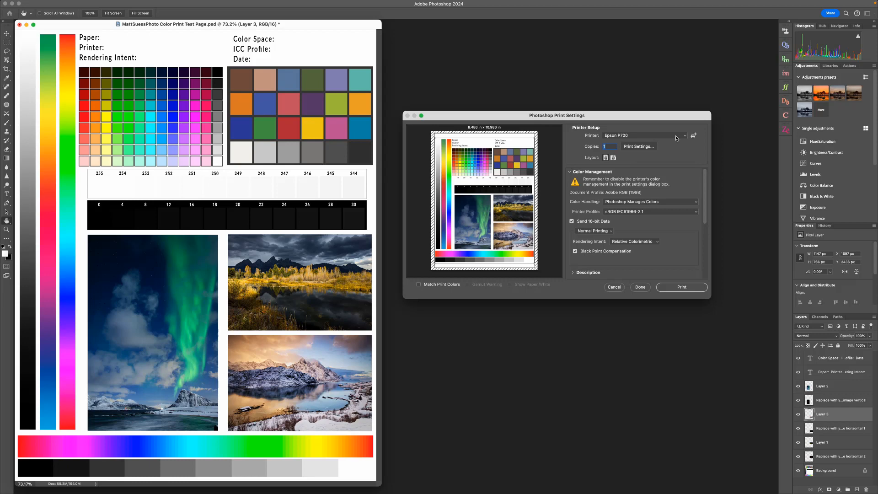
{"action": "left_click", "coordinate": [644, 135]}
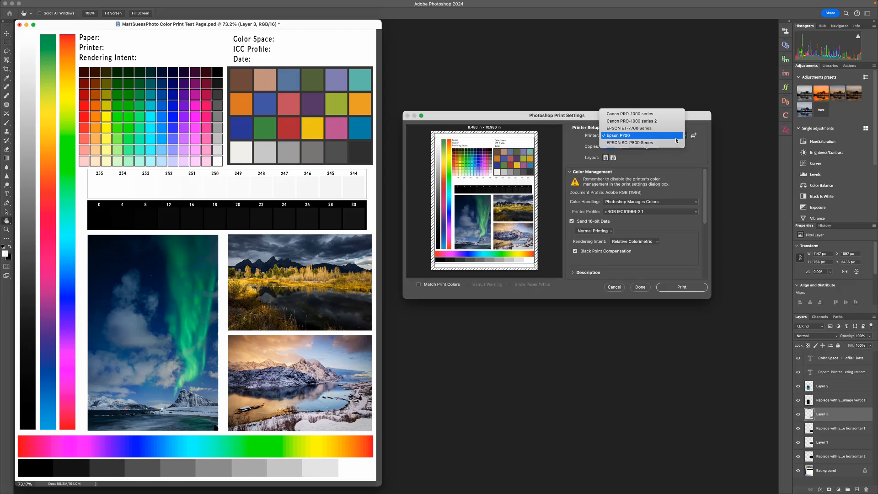
{"action": "left_click", "coordinate": [621, 135]}
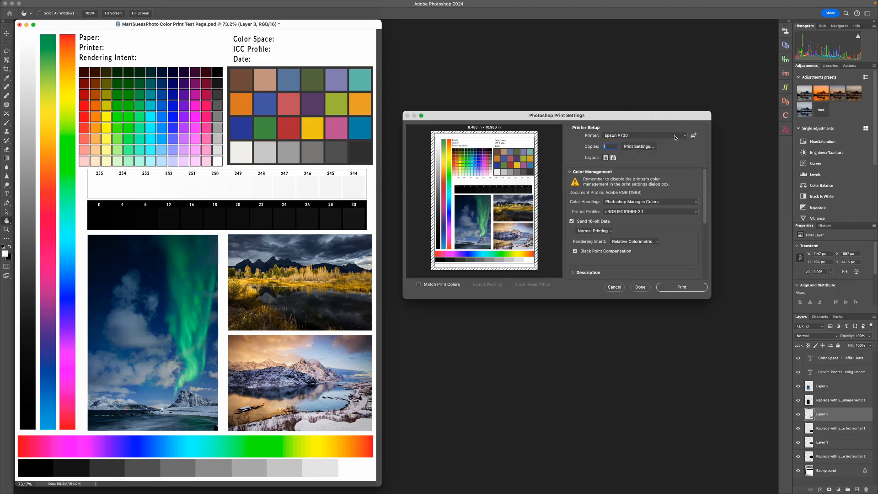
{"action": "mouse_move", "coordinate": [675, 137]}
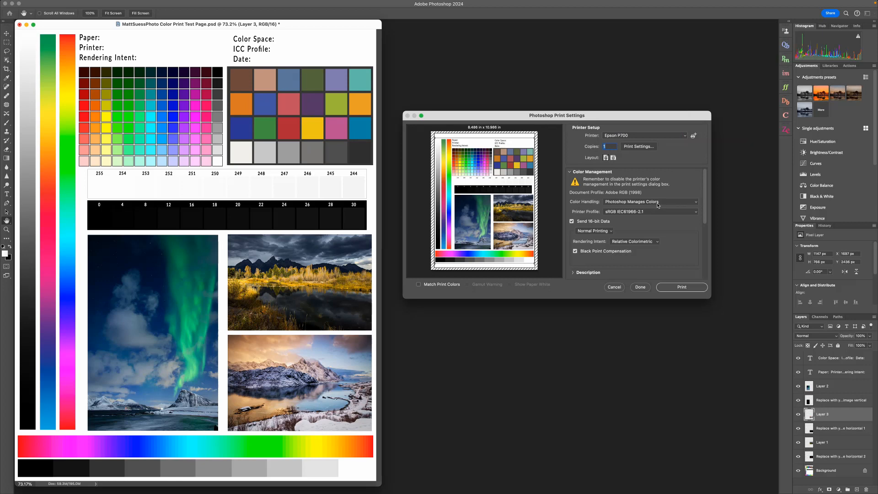
{"action": "left_click", "coordinate": [650, 201]}
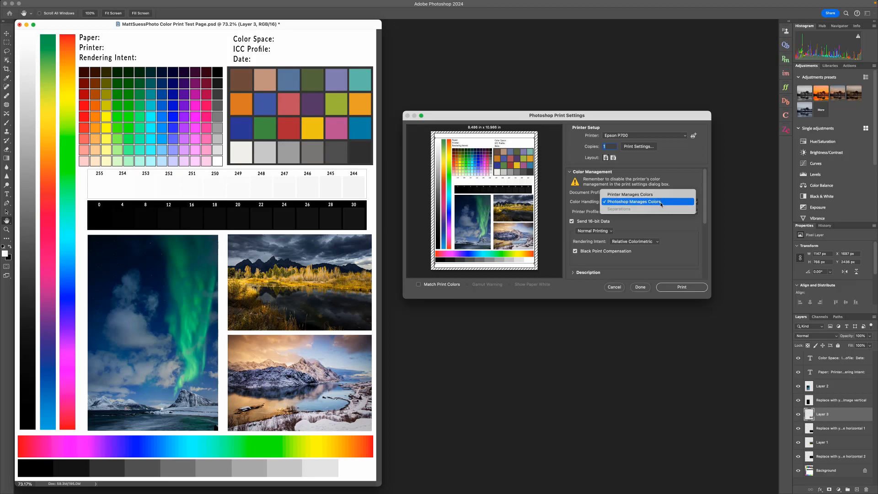
{"action": "left_click", "coordinate": [635, 202]}
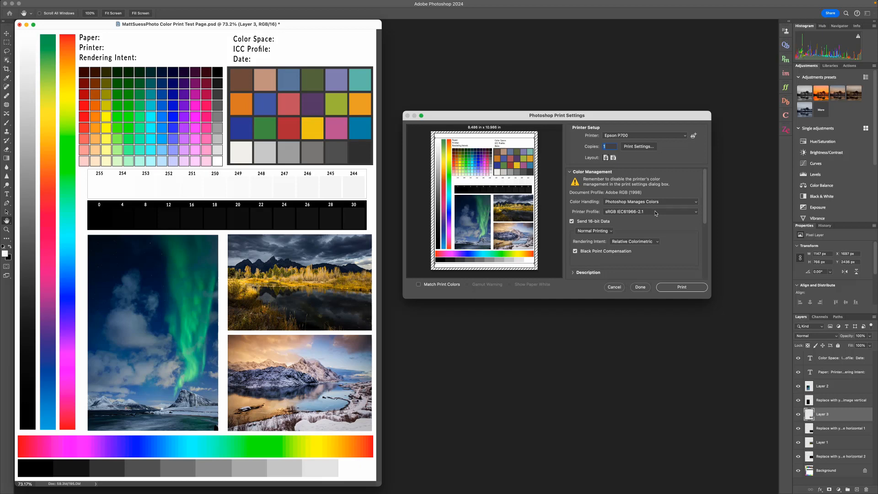
- Replace the sRGB printer profile with RR Polar Gloss Metallic Ep P700
{"action": "left_click", "coordinate": [649, 212]}
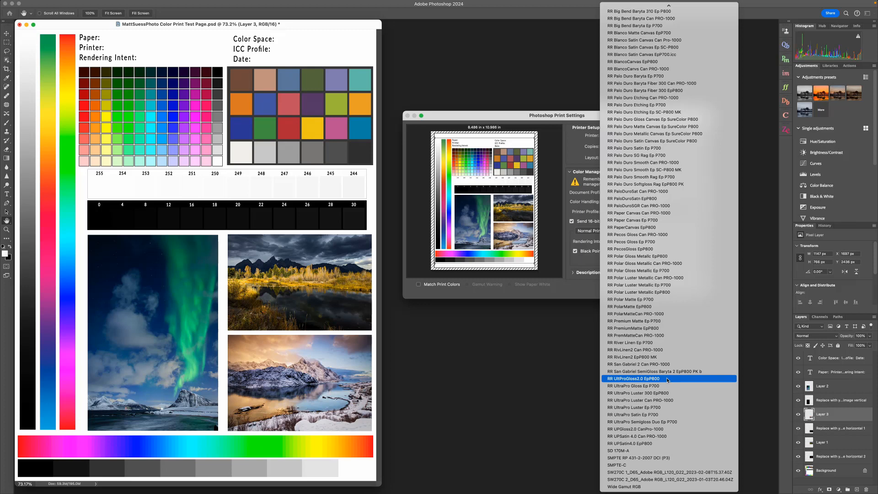
{"action": "mouse_move", "coordinate": [669, 327]}
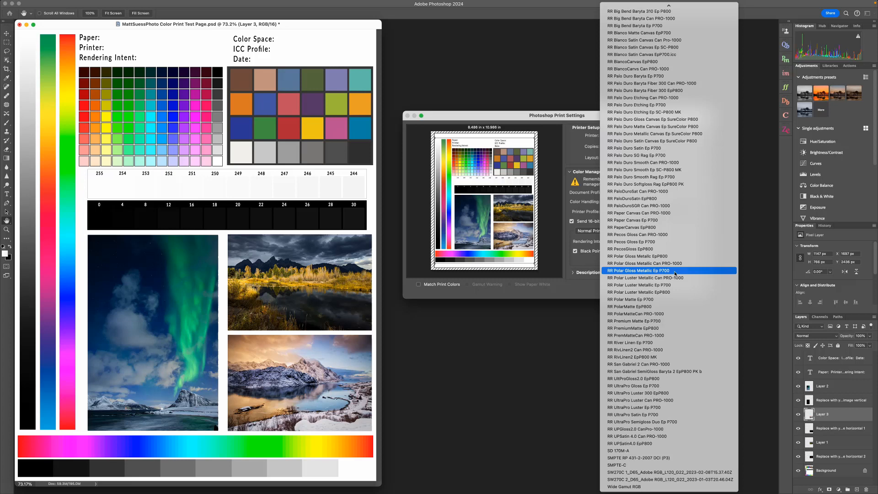
{"action": "left_click", "coordinate": [639, 270]}
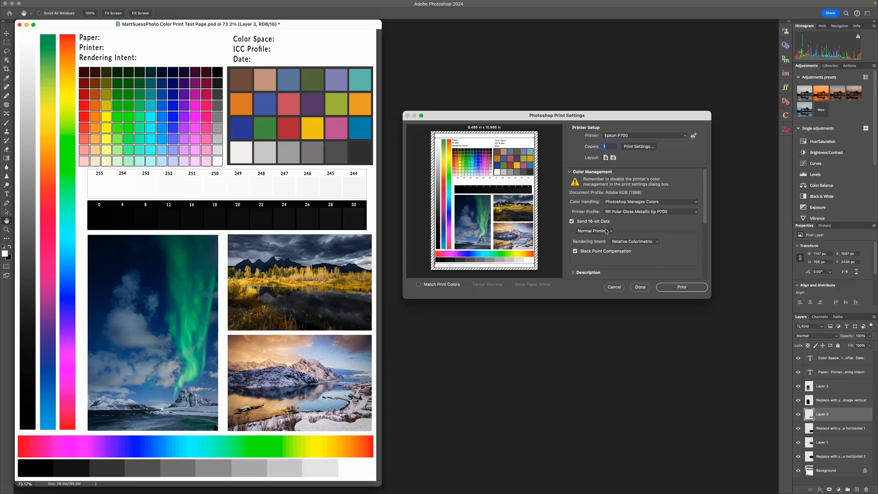
- Keep Normal Printing mode and bring up the Rendering Intent options for comparison
{"action": "left_click", "coordinate": [593, 230]}
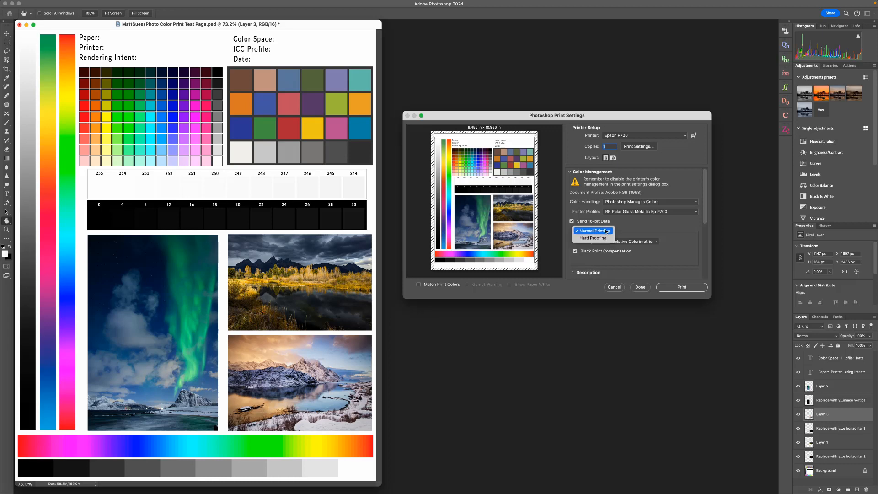
{"action": "left_click", "coordinate": [593, 231]}
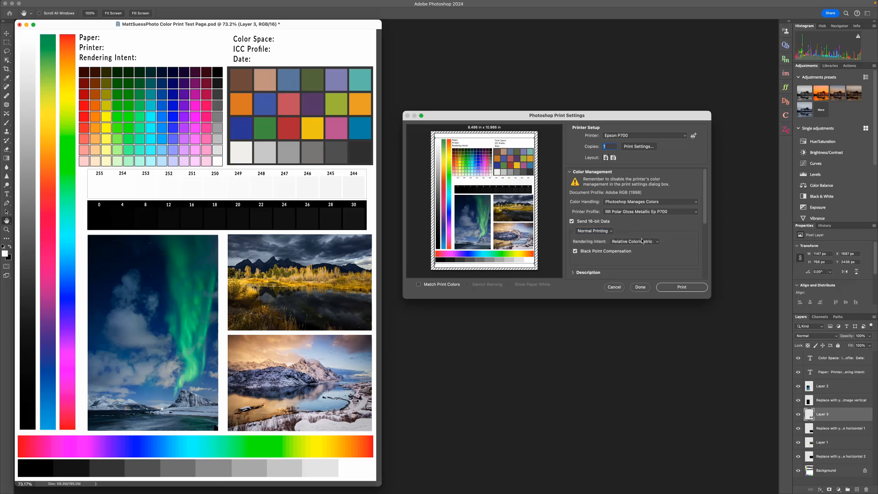
{"action": "left_click", "coordinate": [636, 241]}
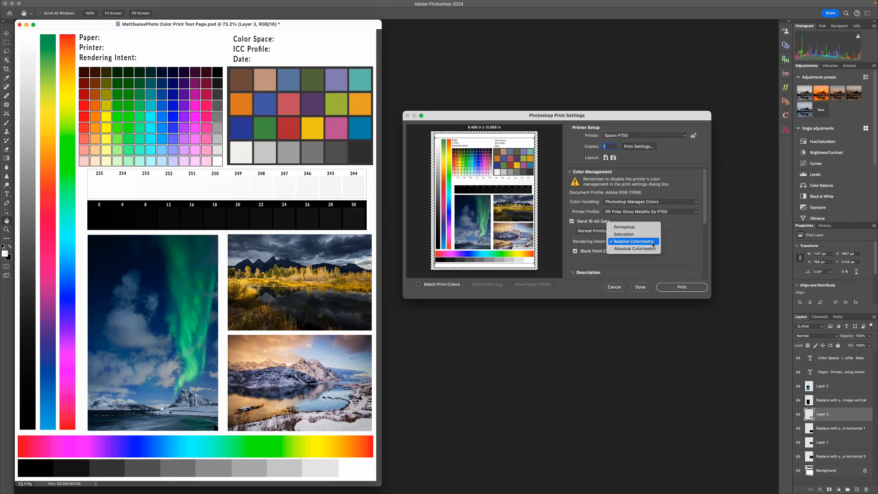
{"action": "mouse_move", "coordinate": [625, 227]}
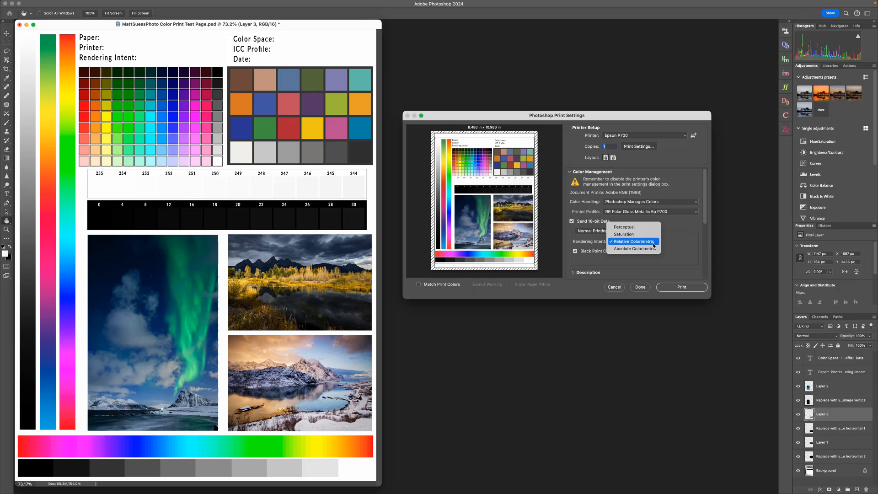
- Keep Relative Colorimetric as rendering intent and turn on Center under Position and Size
{"action": "left_click", "coordinate": [633, 241]}
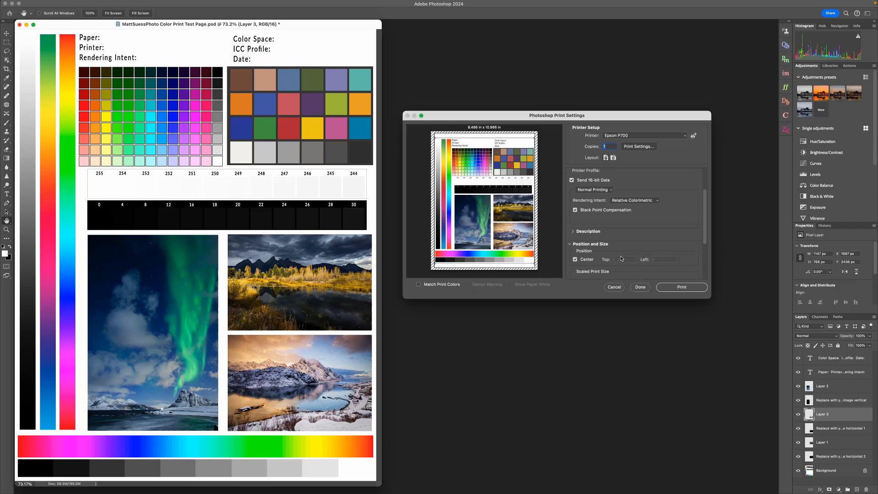
{"action": "left_click", "coordinate": [576, 260]}
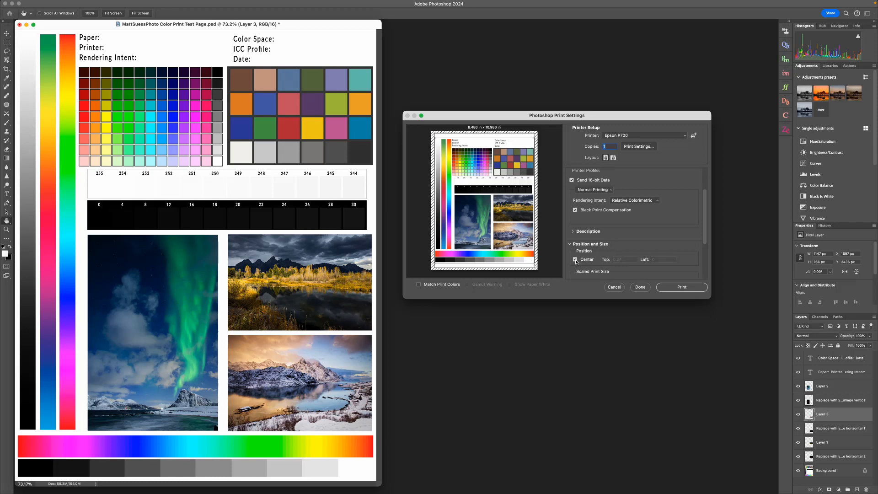
{"action": "mouse_move", "coordinate": [576, 260]}
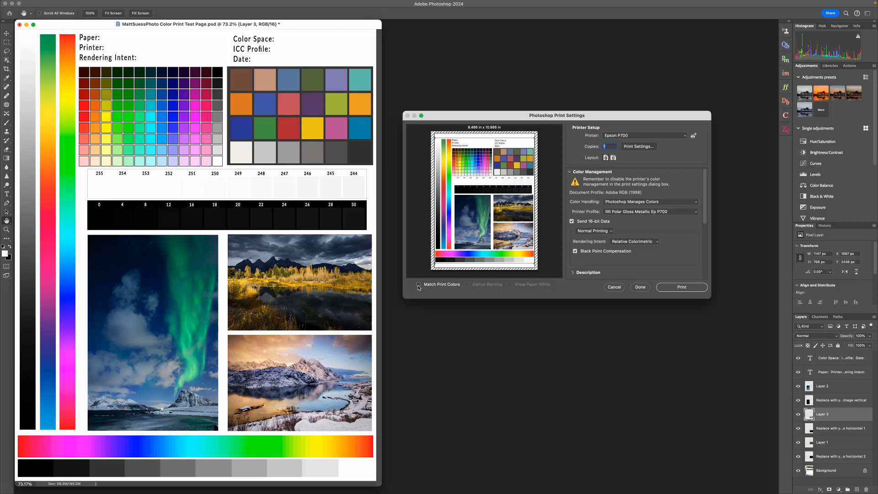
{"action": "mouse_move", "coordinate": [419, 286]}
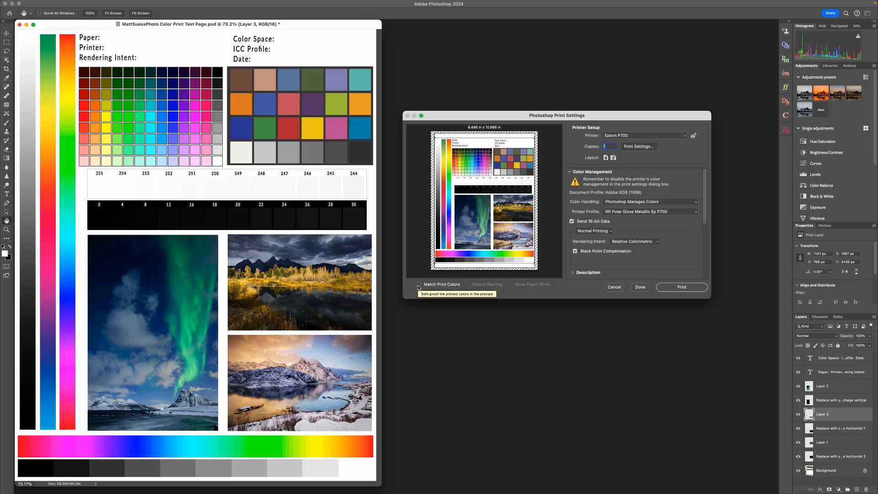
{"action": "left_click", "coordinate": [417, 284]}
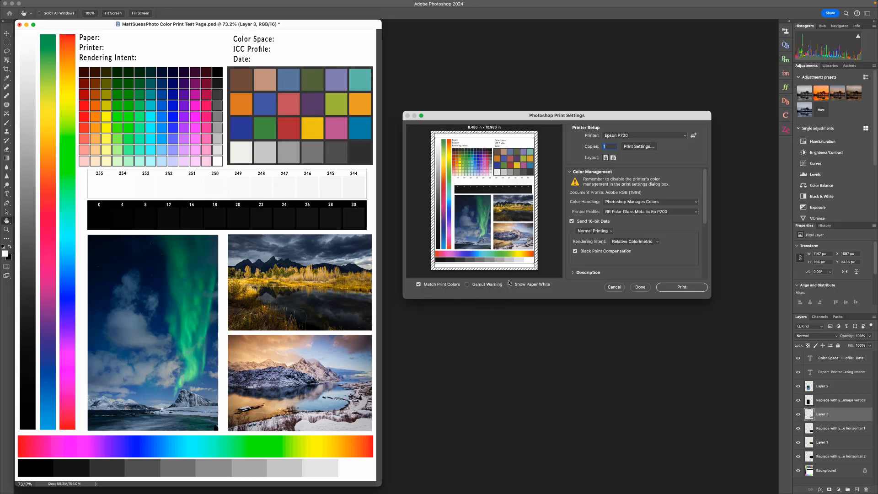
{"action": "left_click", "coordinate": [509, 284]}
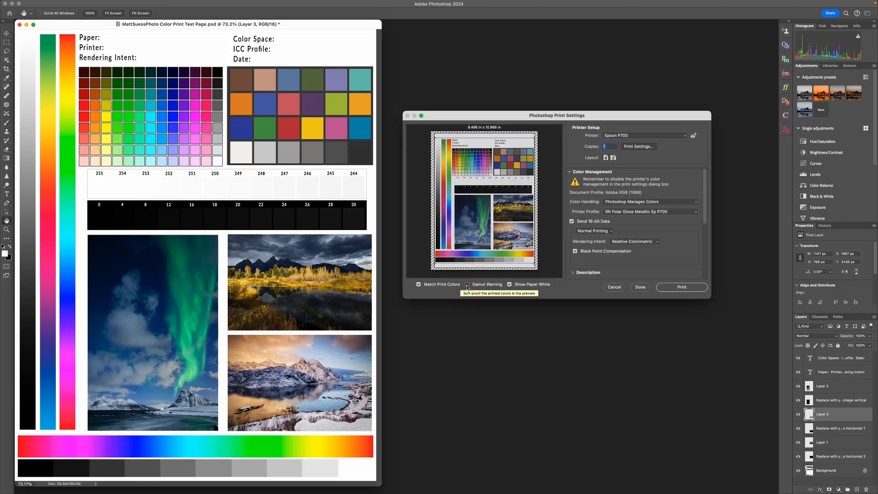
{"action": "left_click", "coordinate": [467, 284]}
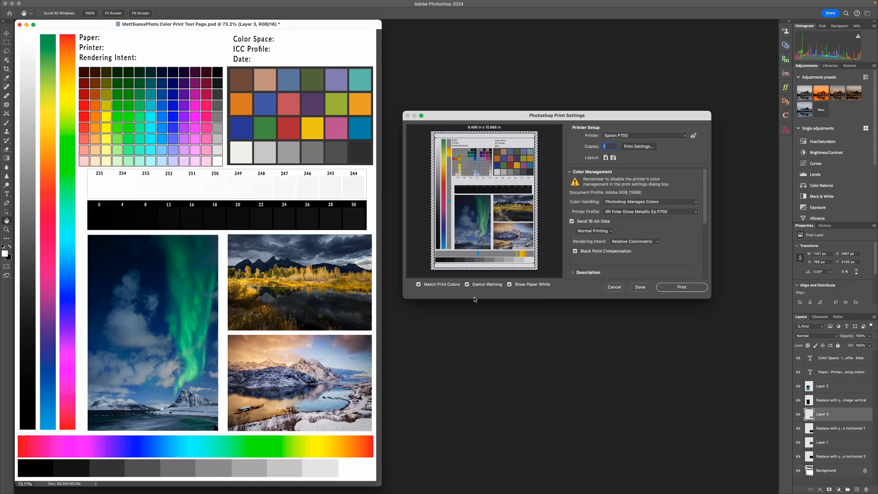
{"action": "left_click", "coordinate": [466, 284]}
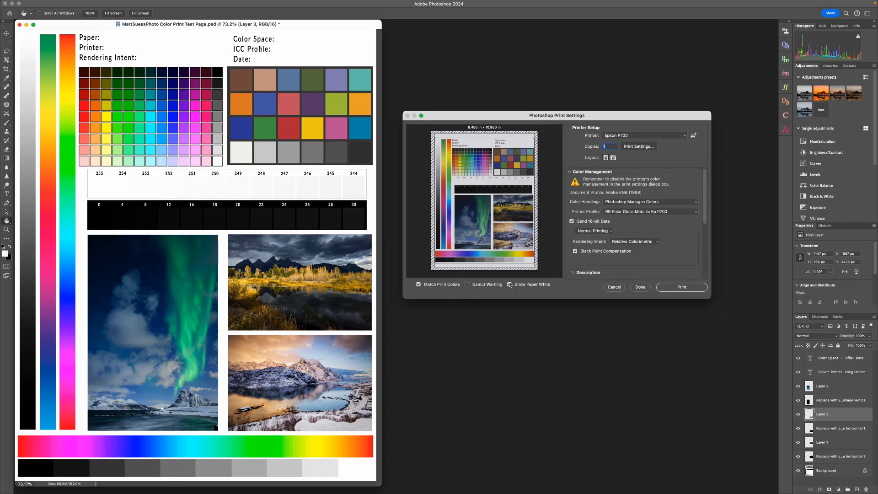
{"action": "left_click", "coordinate": [419, 285]}
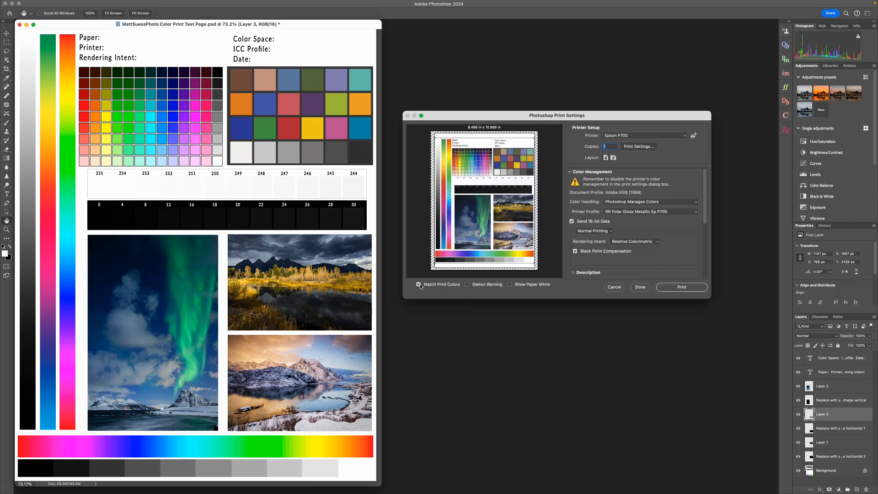
{"action": "left_click", "coordinate": [418, 284]}
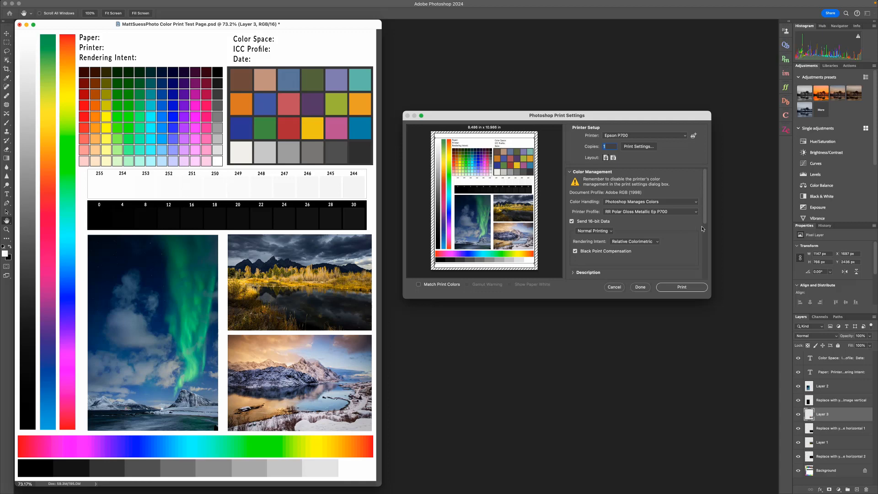
{"action": "mouse_move", "coordinate": [694, 221]}
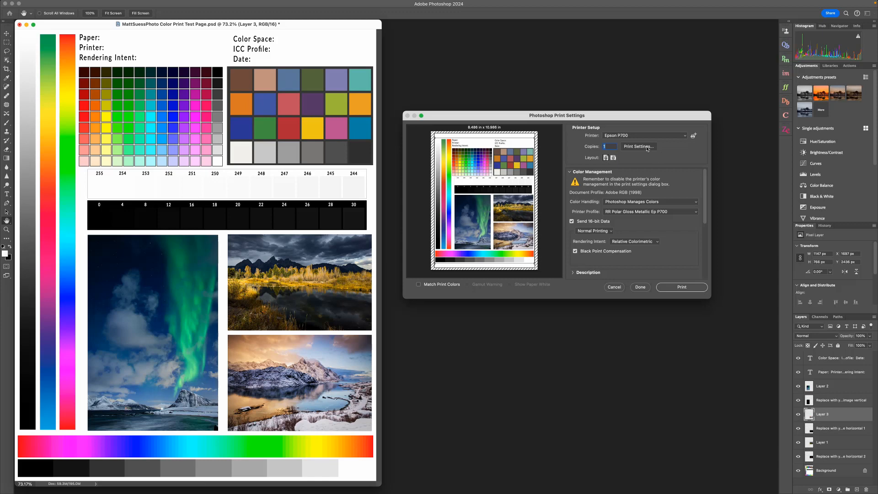
- Open the Epson P700 driver's Print Settings from the Printer Setup section
{"action": "left_click", "coordinate": [637, 147]}
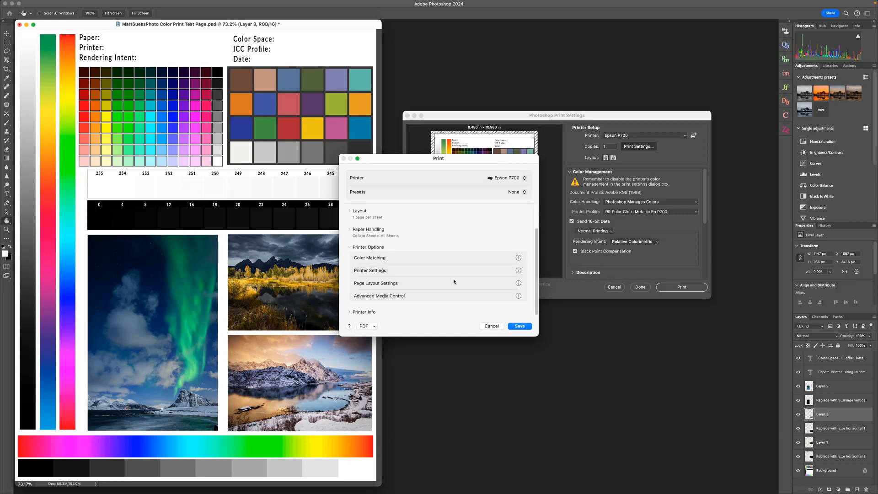
- Confirm ColorSync as the Color Matching option for the Epson P700
{"action": "left_click", "coordinate": [370, 257]}
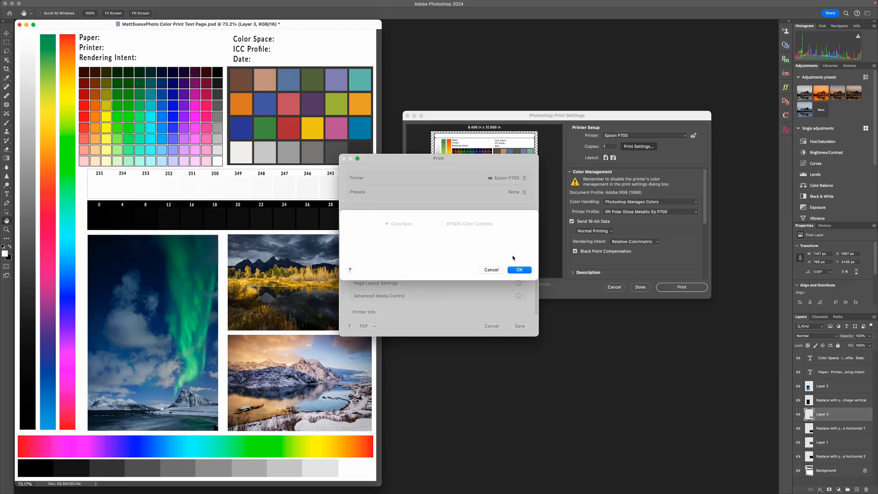
{"action": "mouse_move", "coordinate": [494, 242]}
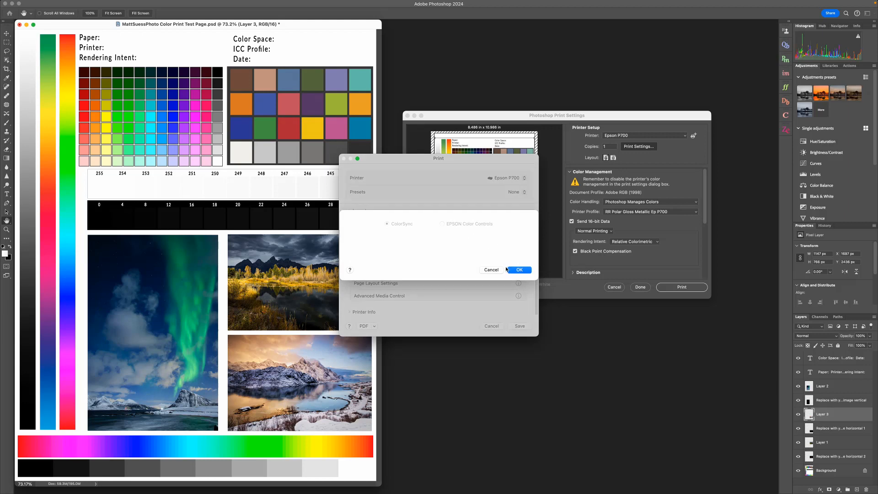
{"action": "left_click", "coordinate": [517, 269]}
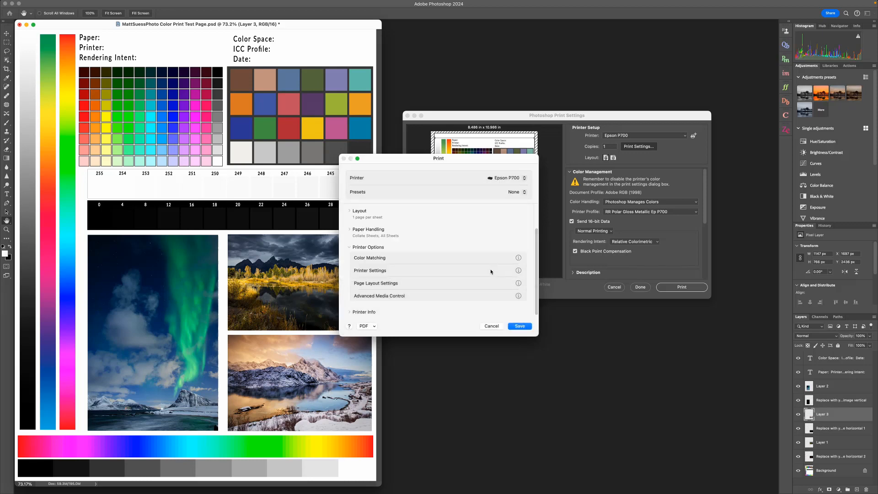
{"action": "left_click", "coordinate": [491, 326]}
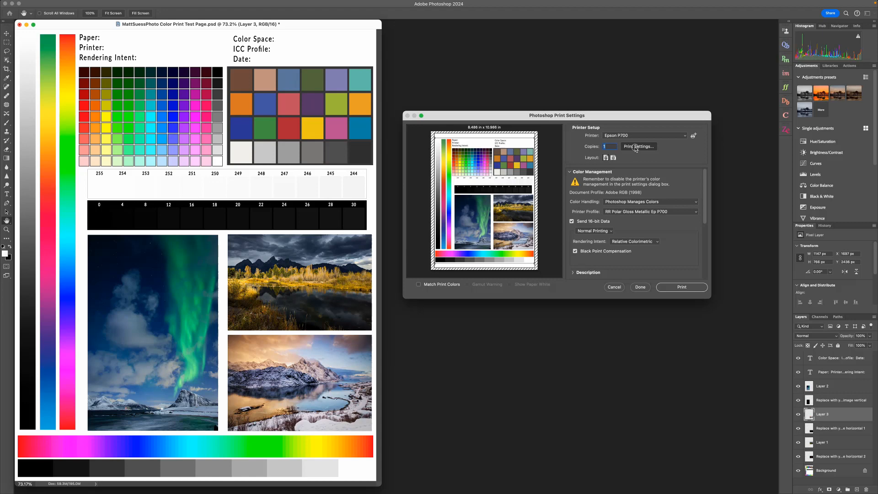
- Reopen the driver's print options and show the Printer Settings page under Printer Options
{"action": "left_click", "coordinate": [639, 147]}
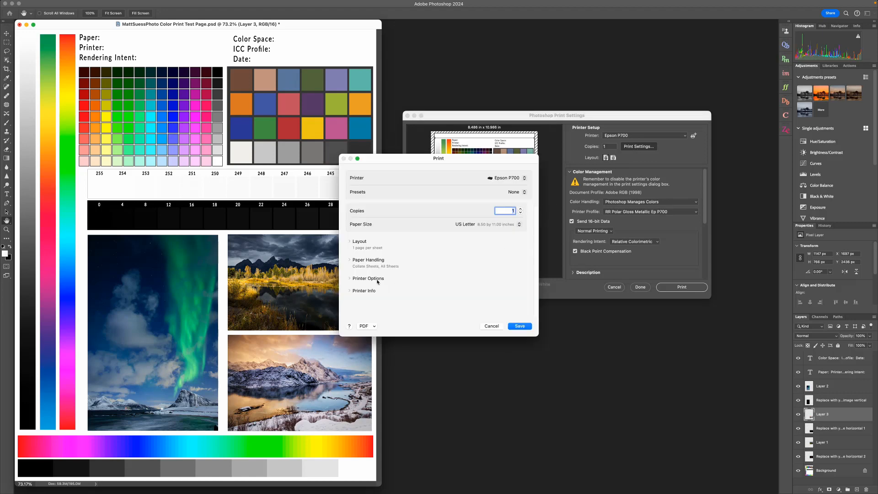
{"action": "left_click", "coordinate": [368, 279]}
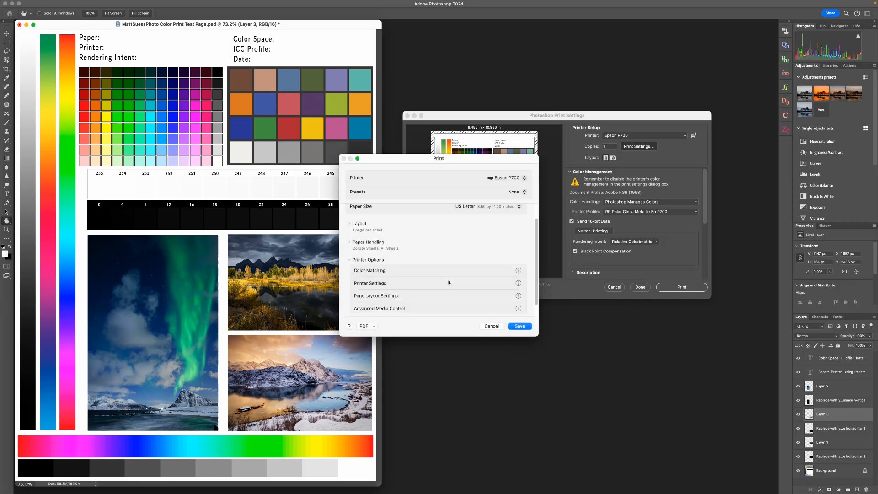
{"action": "left_click", "coordinate": [370, 283]}
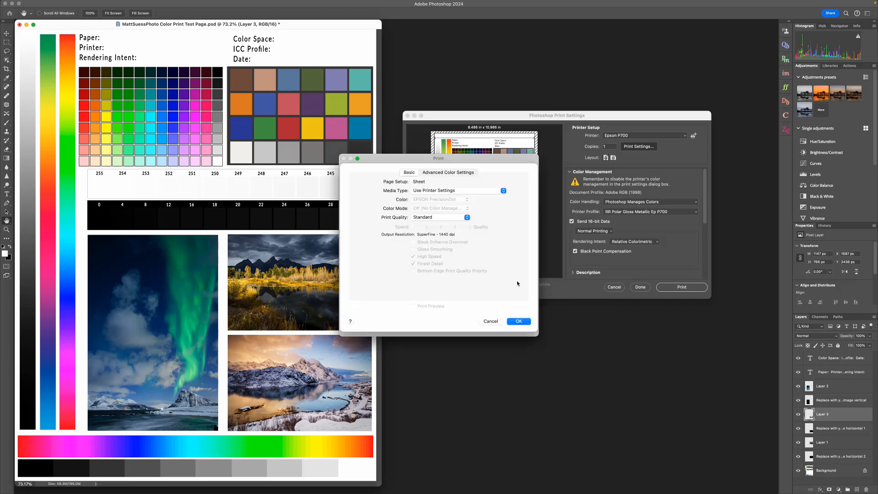
- Choose Premium Photo Paper Glossy from the Photo Paper media types
{"action": "left_click", "coordinate": [456, 190]}
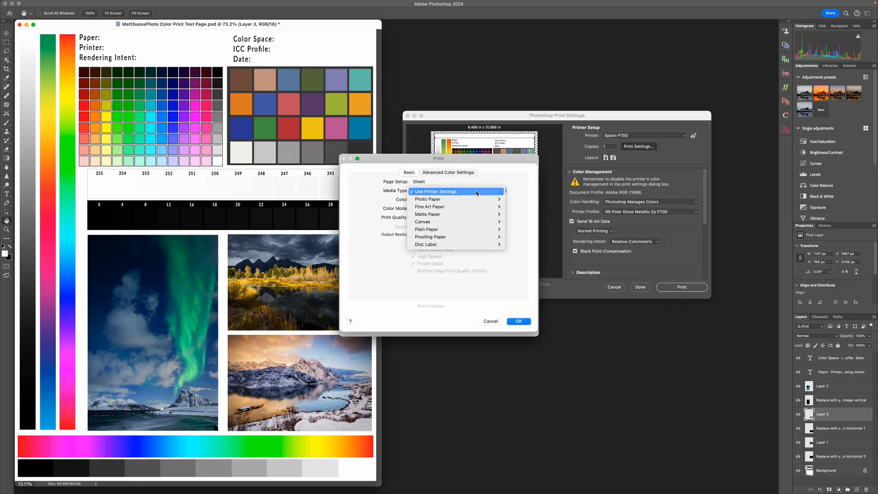
{"action": "mouse_move", "coordinate": [427, 199]}
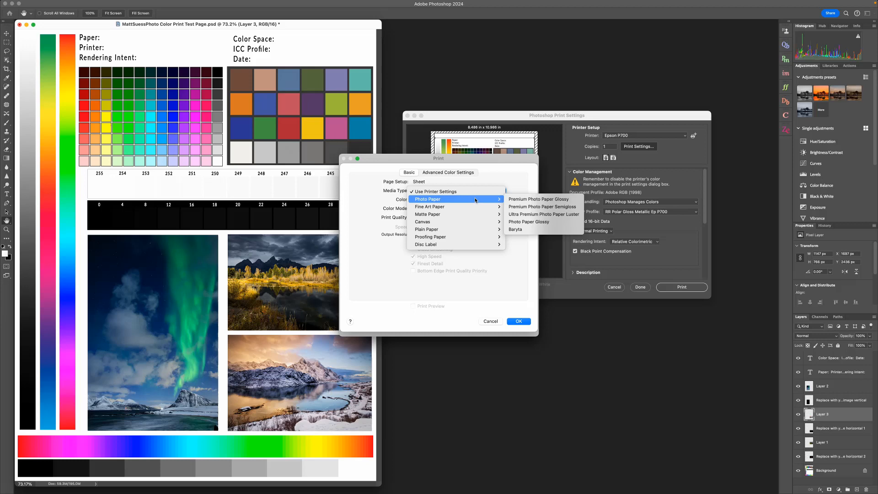
{"action": "mouse_move", "coordinate": [429, 207]}
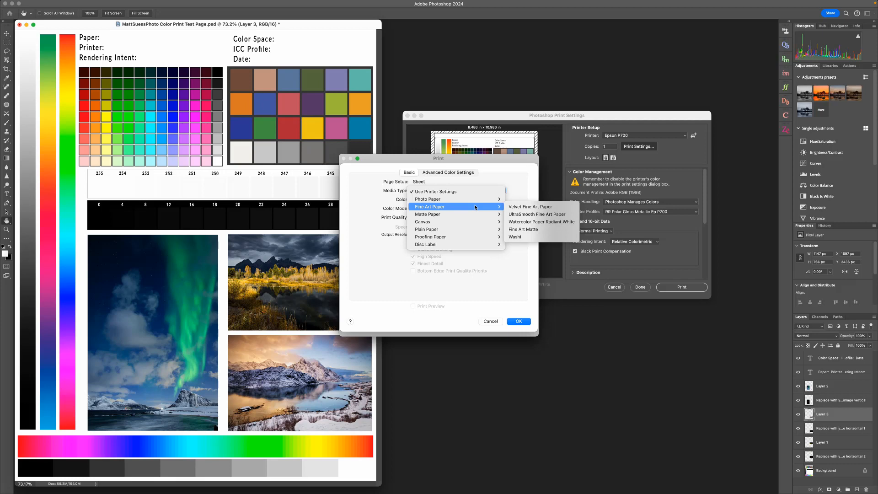
{"action": "mouse_move", "coordinate": [437, 199]}
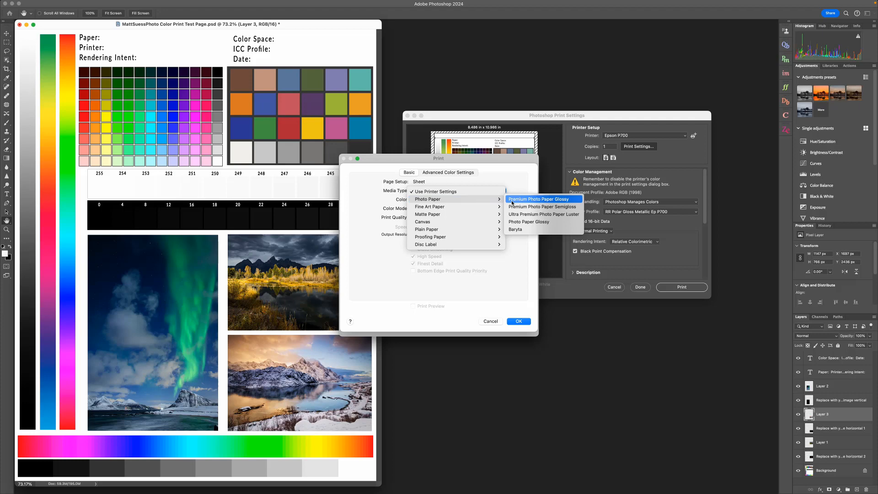
{"action": "left_click", "coordinate": [542, 199]}
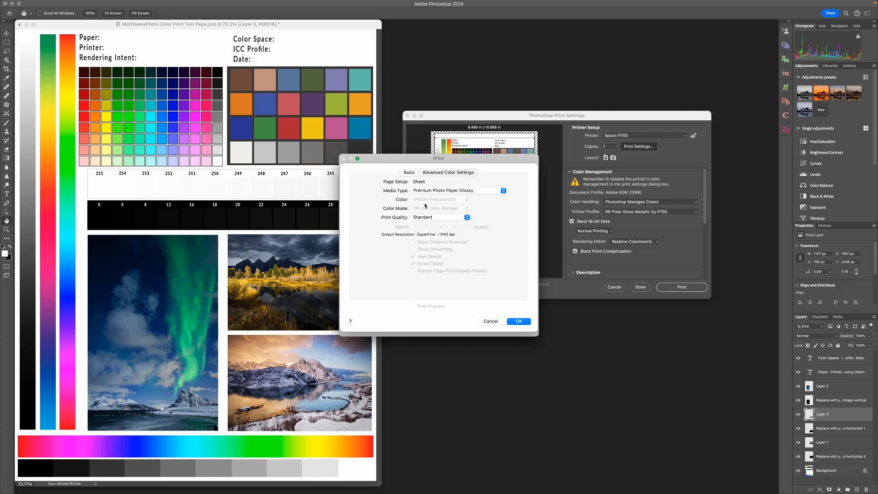
{"action": "mouse_move", "coordinate": [434, 210]}
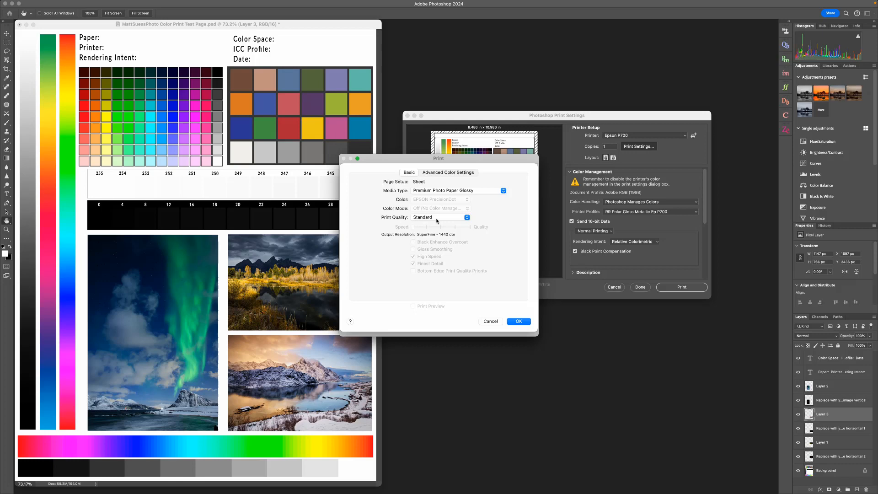
- Try High Quality and Quality Options, turn off High Speed, then settle on Max Quality
{"action": "left_click", "coordinate": [441, 217]}
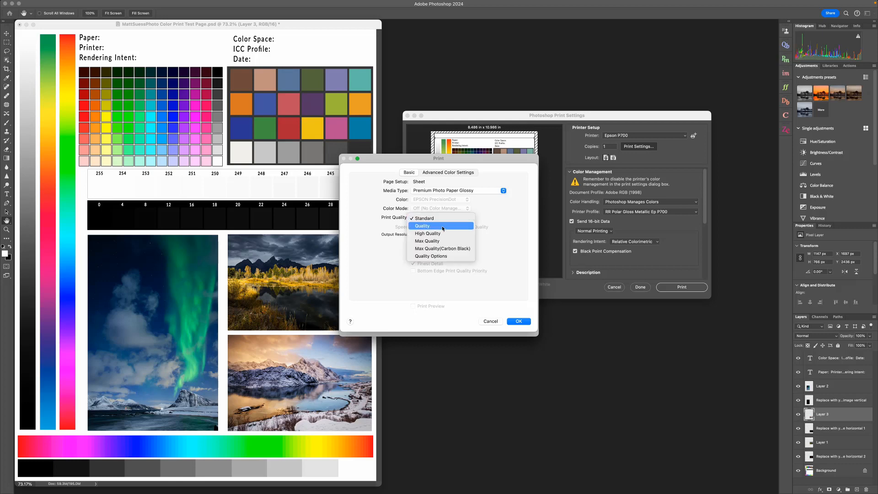
{"action": "left_click", "coordinate": [428, 233]}
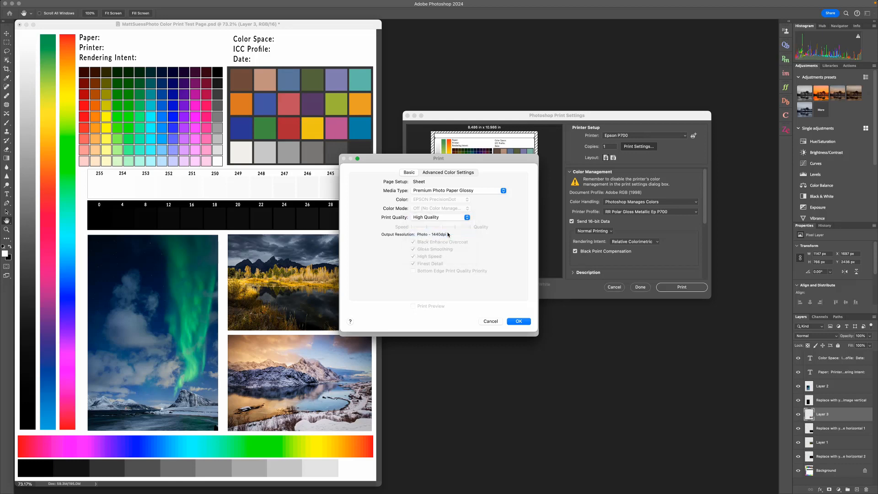
{"action": "left_click", "coordinate": [439, 217]}
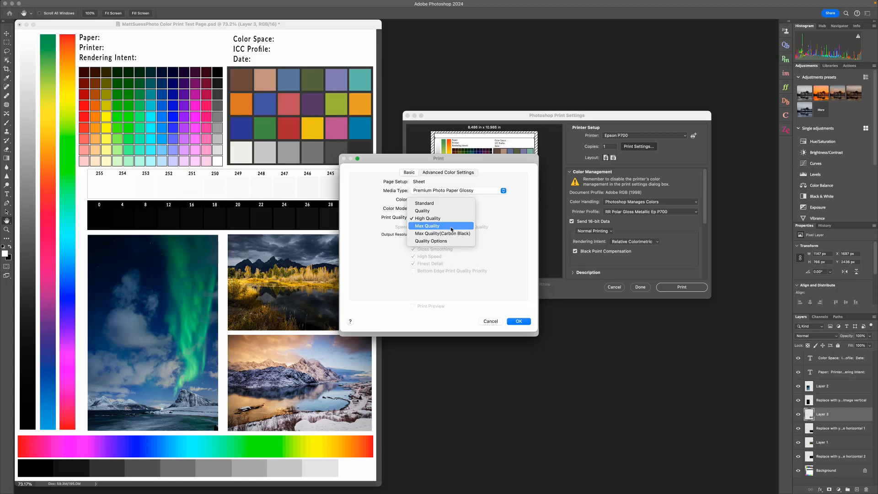
{"action": "left_click", "coordinate": [427, 225]}
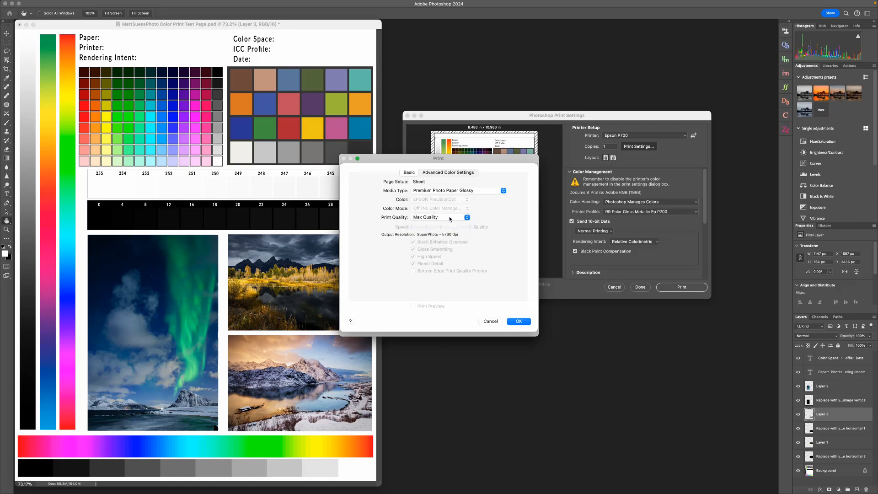
{"action": "left_click", "coordinate": [438, 217]}
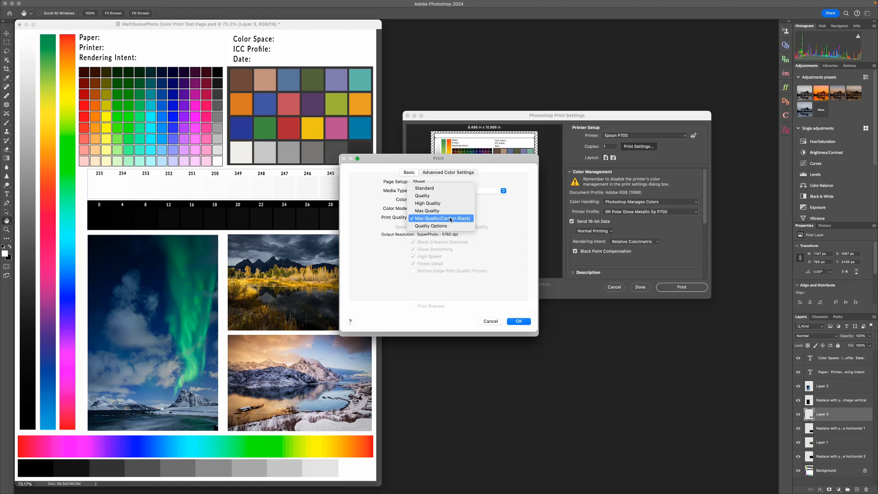
{"action": "left_click", "coordinate": [431, 225]}
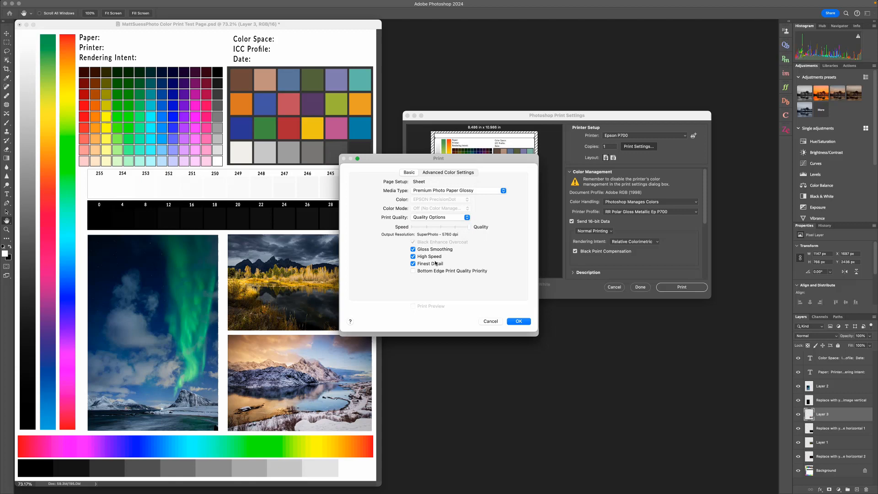
{"action": "mouse_move", "coordinate": [436, 264]}
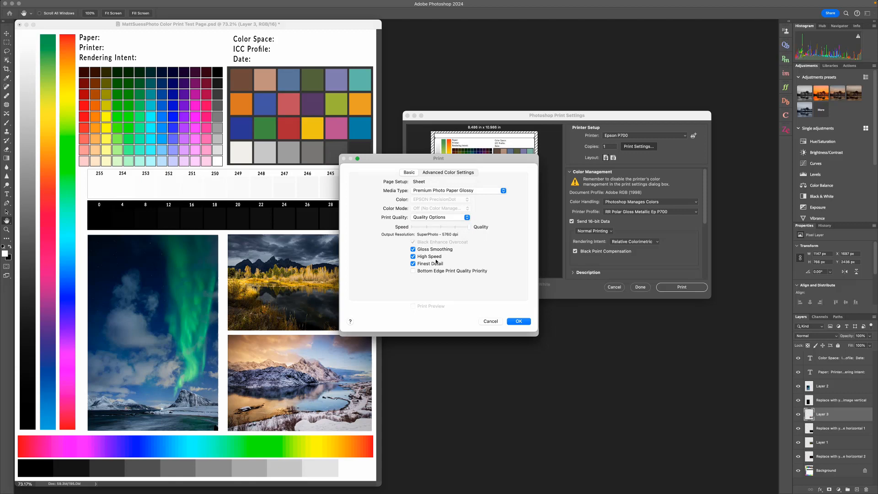
{"action": "mouse_move", "coordinate": [437, 260]}
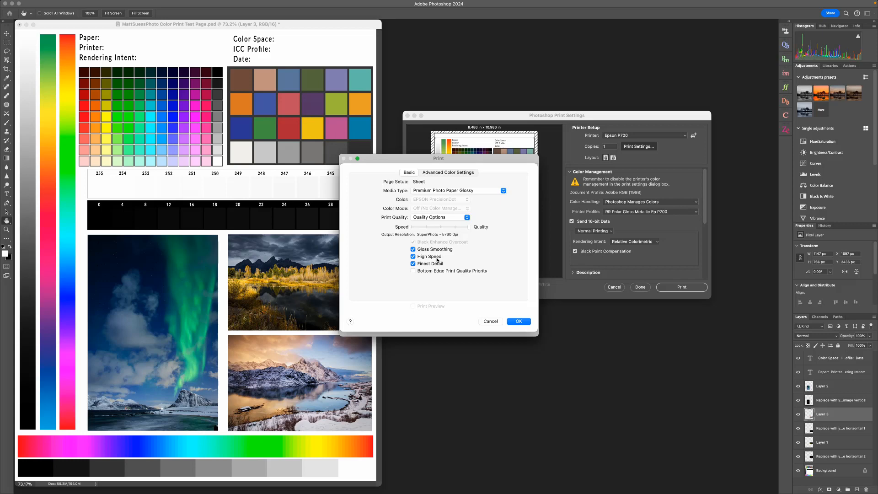
{"action": "left_click", "coordinate": [413, 263]}
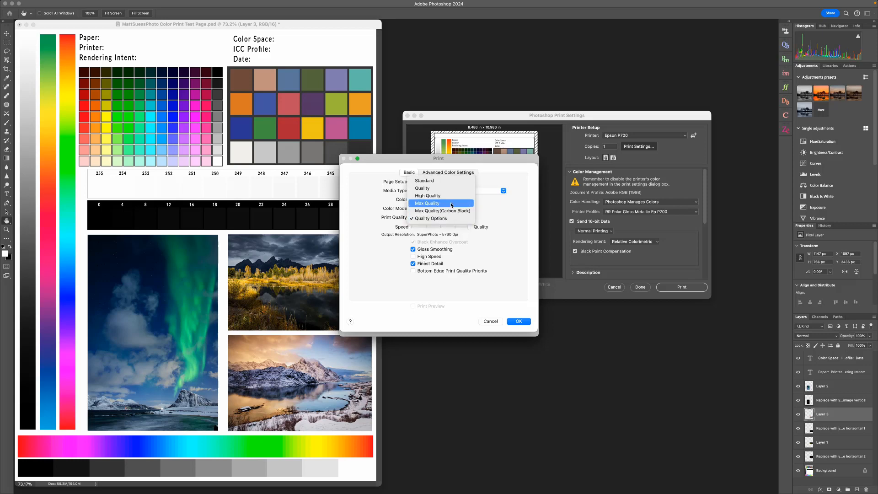
{"action": "left_click", "coordinate": [426, 203]}
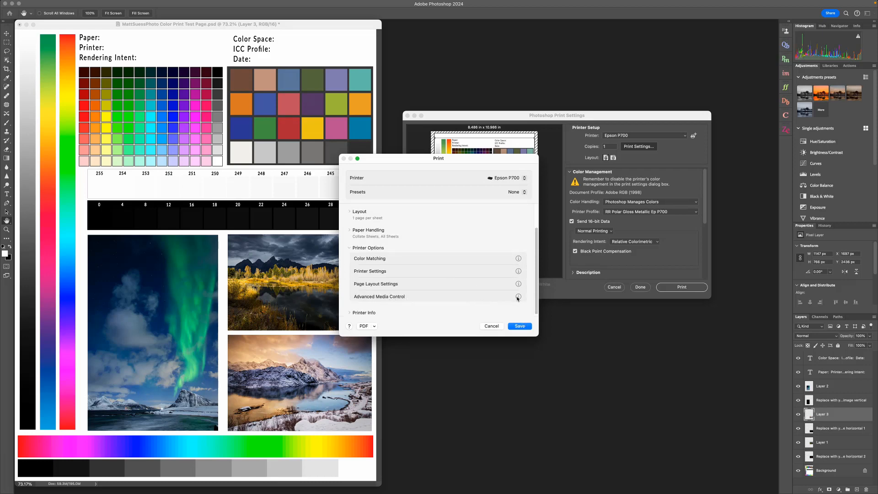
- Leave Advanced Media Control color density at 0 and save the Epson driver settings
{"action": "left_click", "coordinate": [517, 296]}
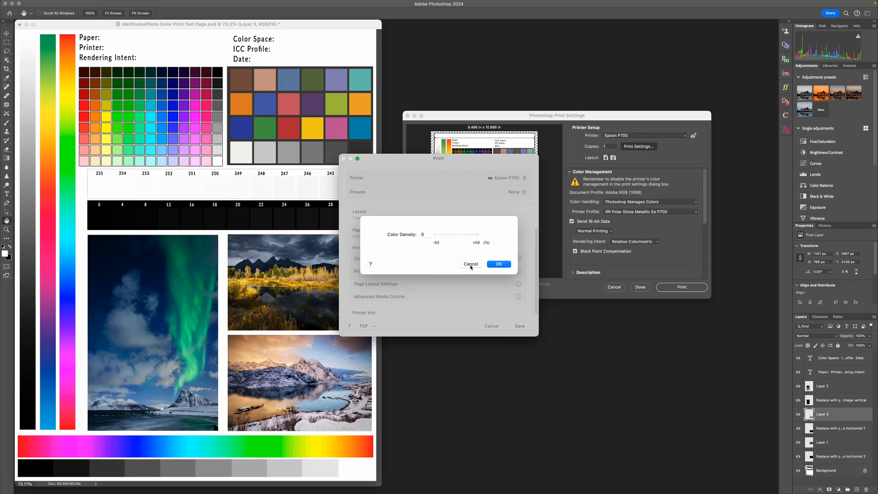
{"action": "left_click", "coordinate": [498, 264]}
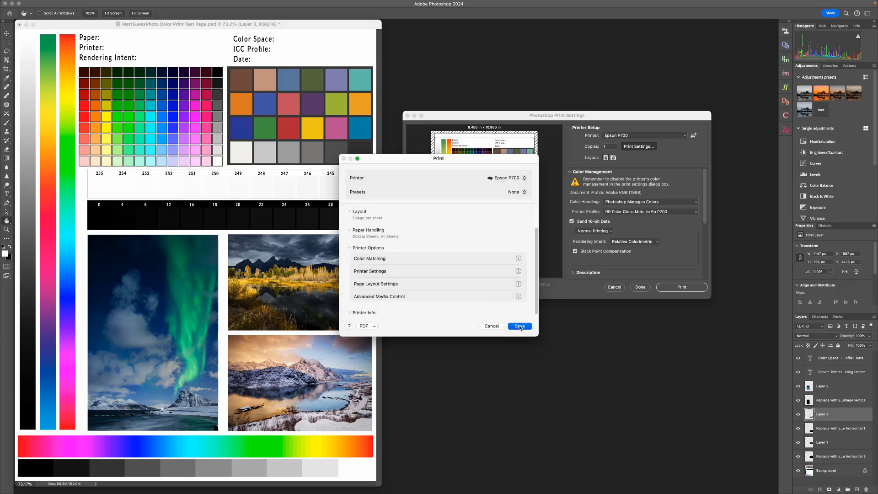
{"action": "left_click", "coordinate": [518, 326]}
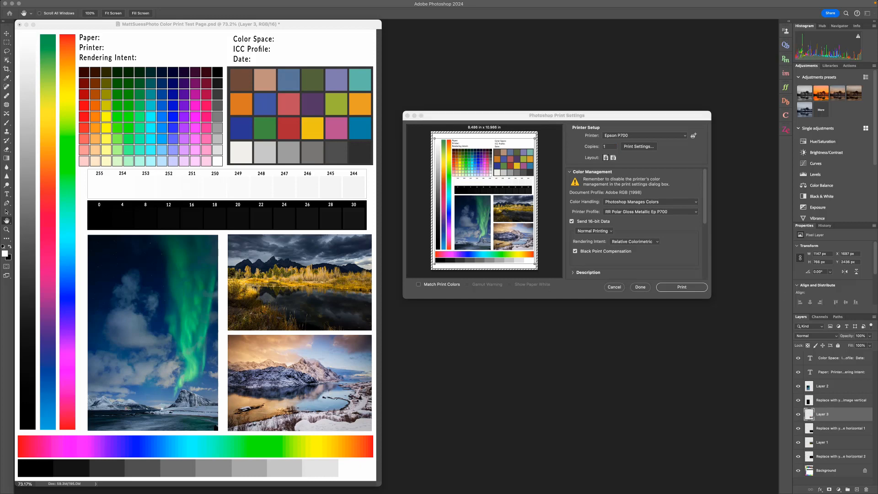
{"action": "left_click", "coordinate": [610, 147]}
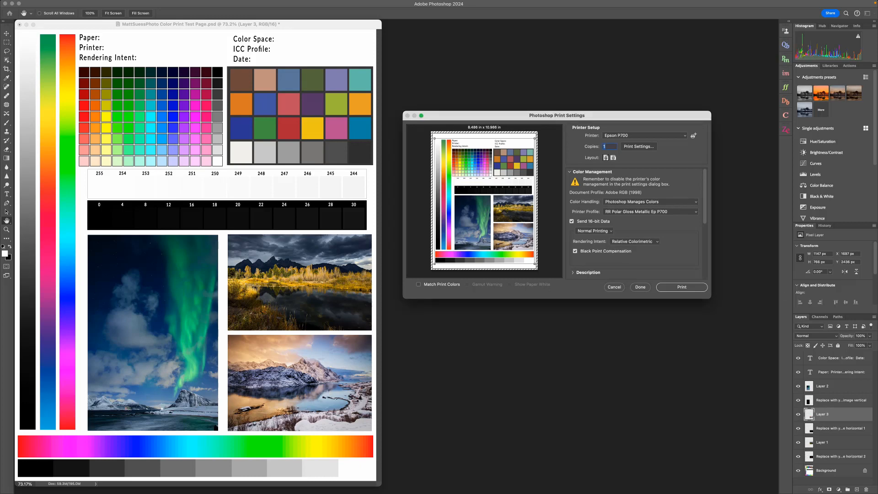